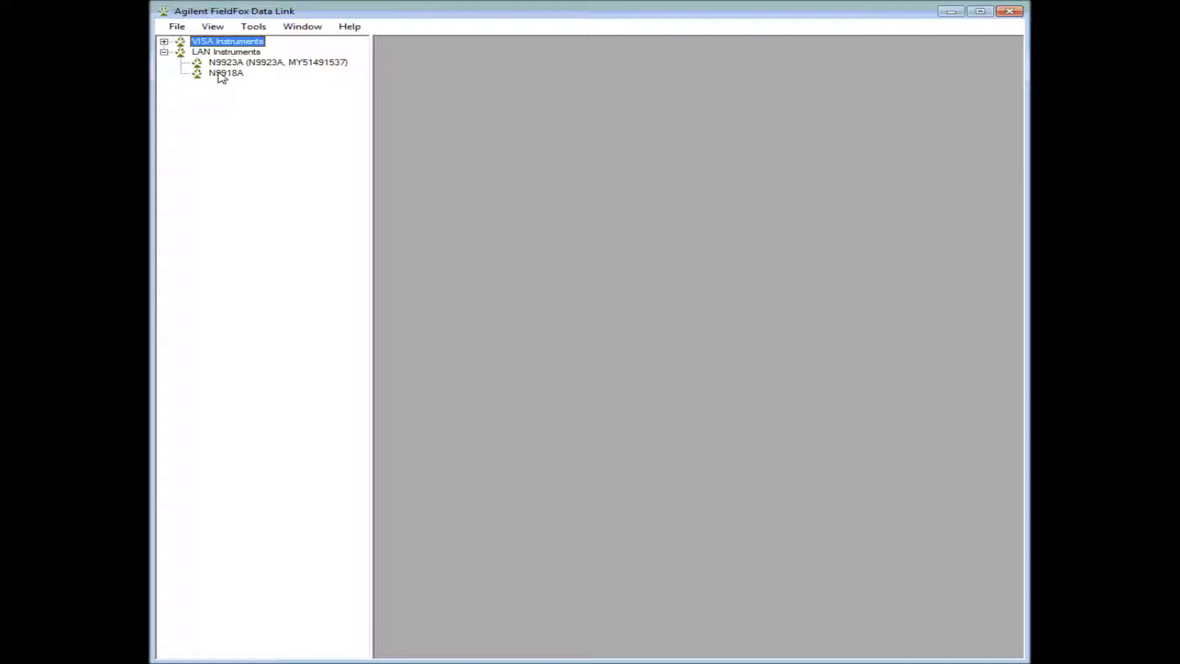
Step: Capture the N9918A's current return-loss trace from the LAN Instruments list
{"action": "double_click", "coordinate": [225, 72]}
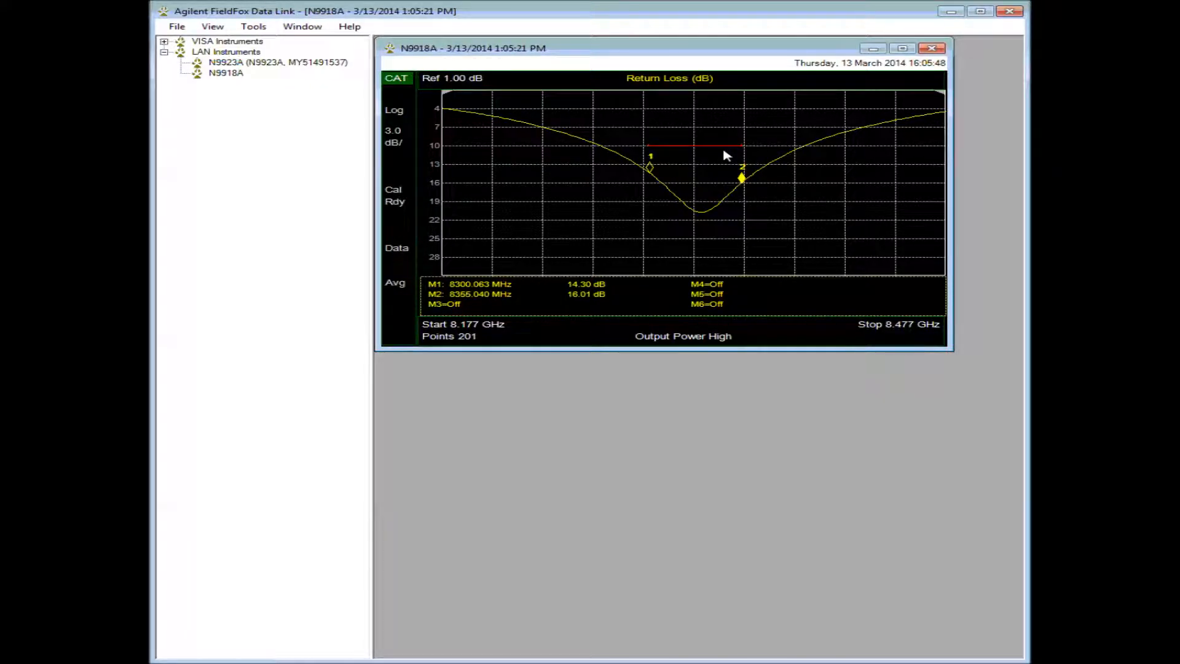
Step: In Edit Limit Lines, change the 8.355 GHz point's amplitude to 13 dB
{"action": "left_click", "coordinate": [252, 26]}
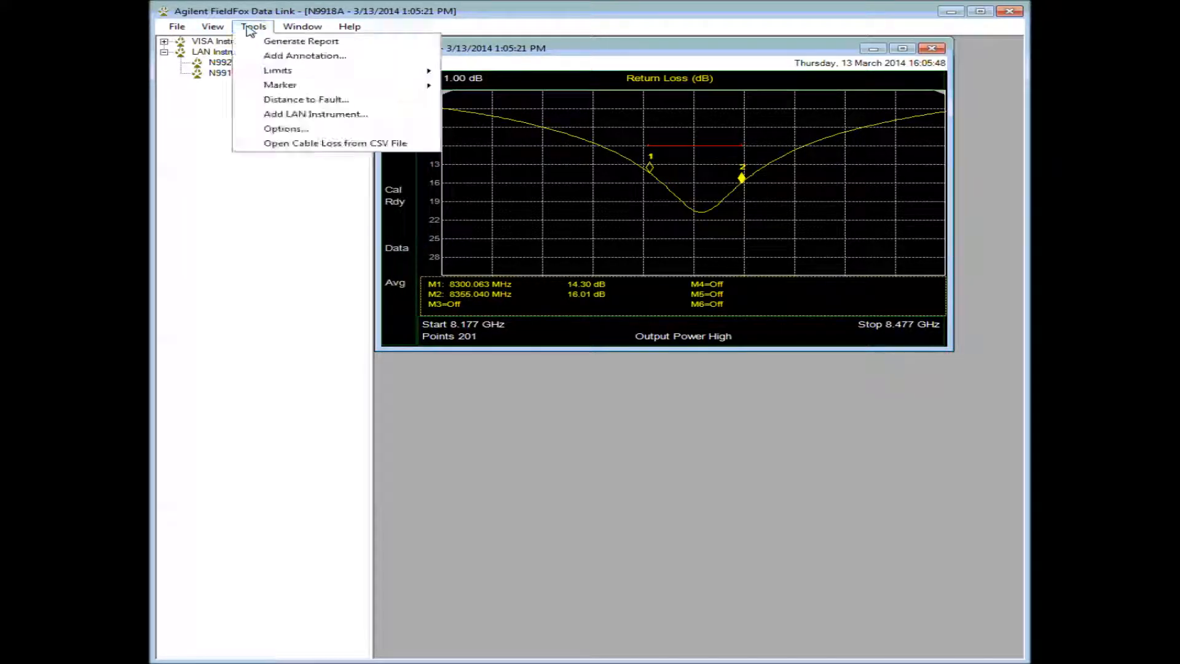
{"action": "left_click", "coordinate": [278, 71]}
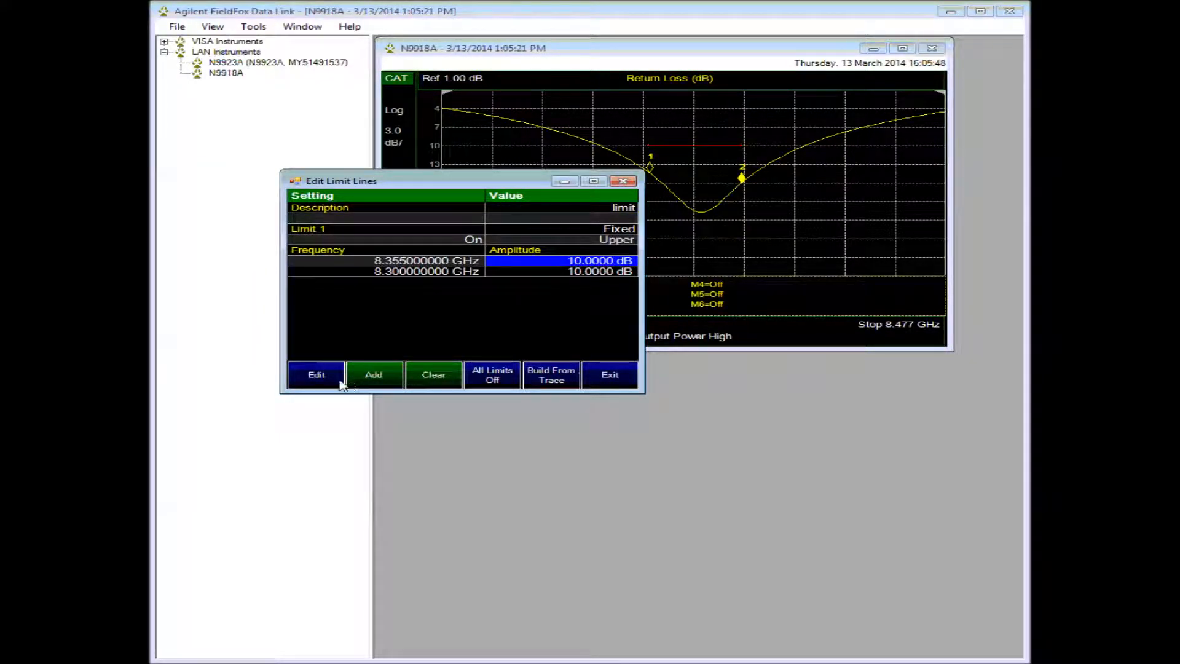
{"action": "left_click", "coordinate": [316, 374]}
{"action": "type", "text": "13"}
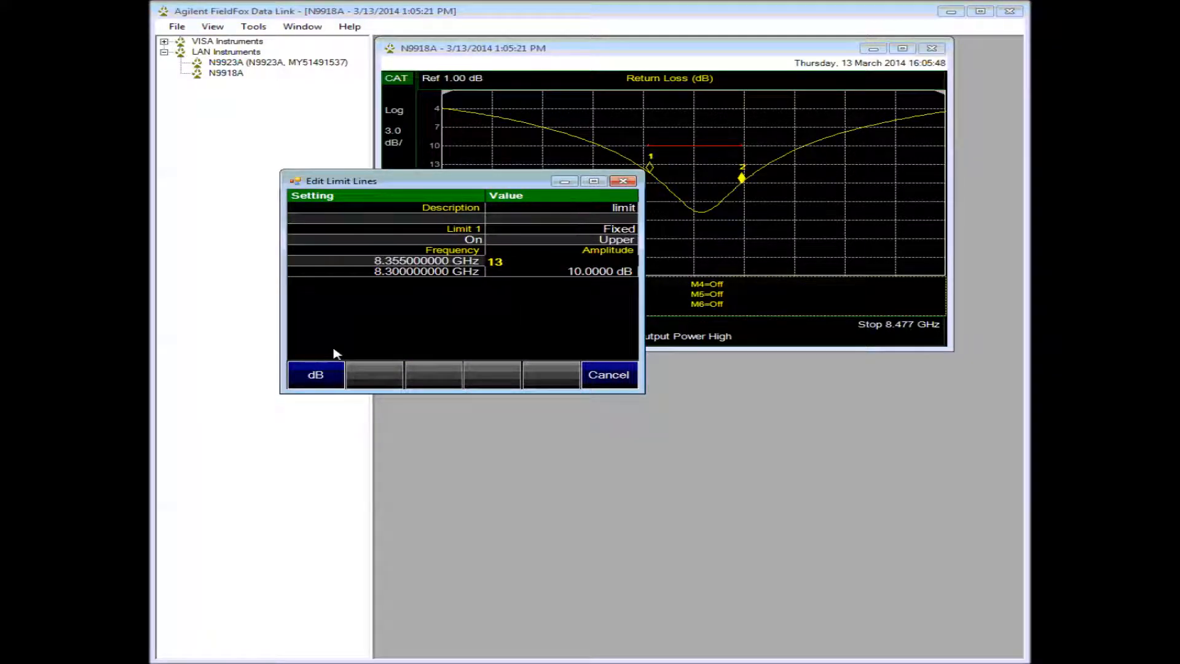
{"action": "left_click", "coordinate": [609, 375]}
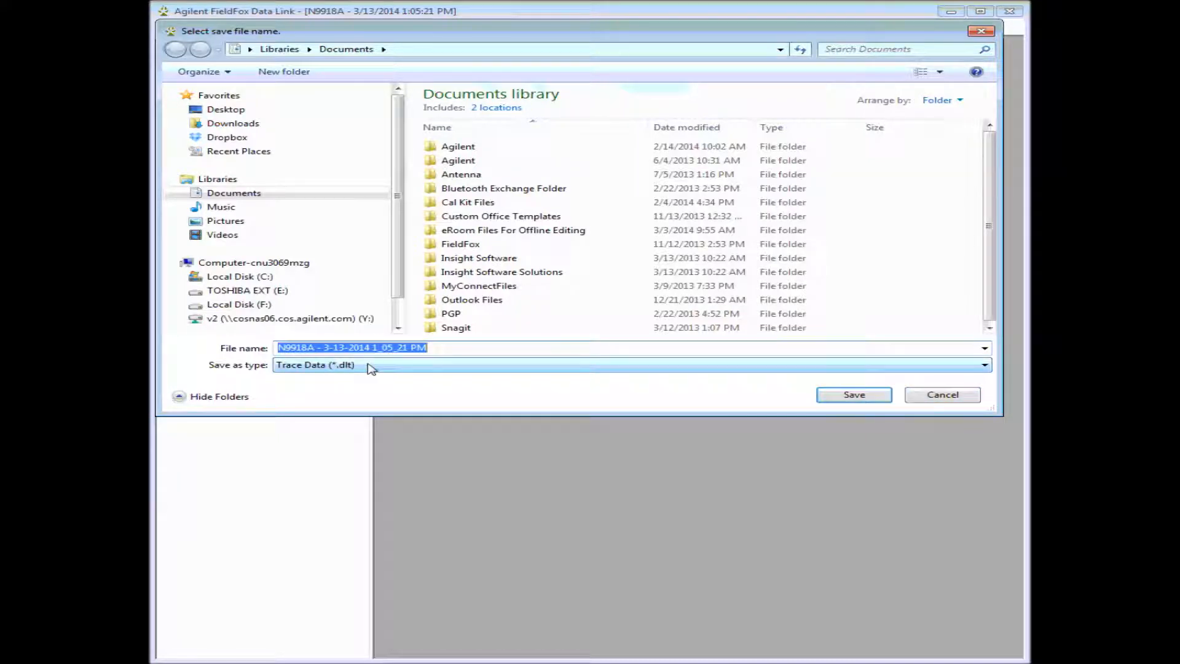
Step: Save the trace under the default name as Trace Data (*.dlt)
{"action": "left_click", "coordinate": [854, 395]}
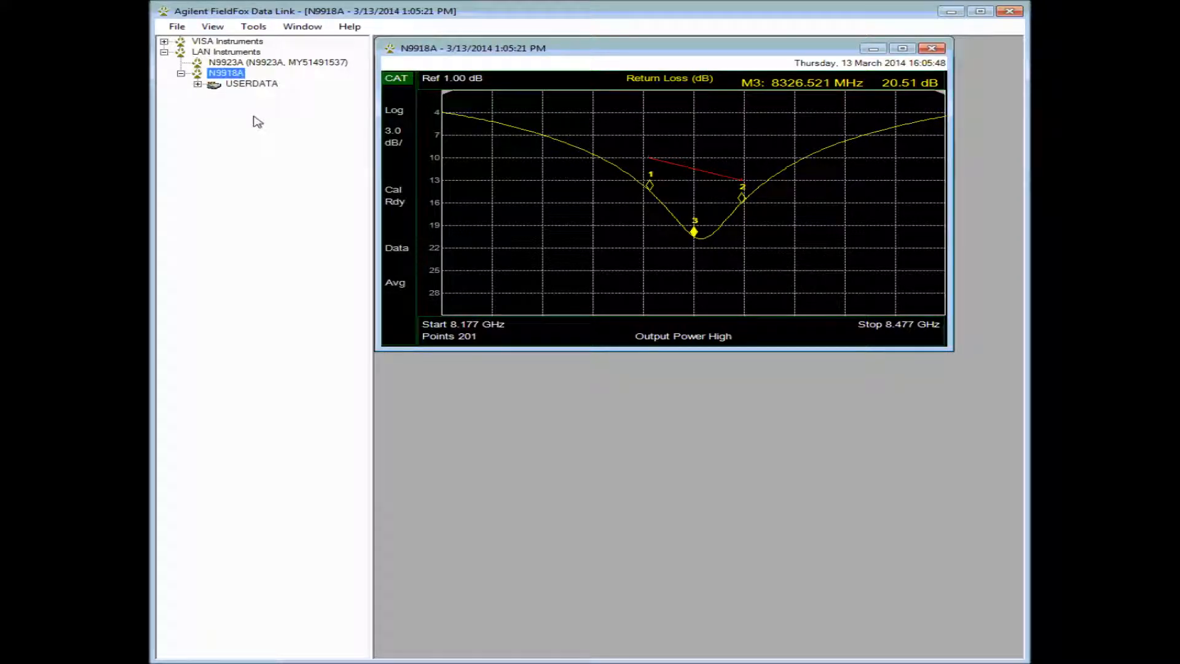
Step: Expand the N9918A's USERDATA folder in the instrument tree
{"action": "left_click", "coordinate": [197, 83]}
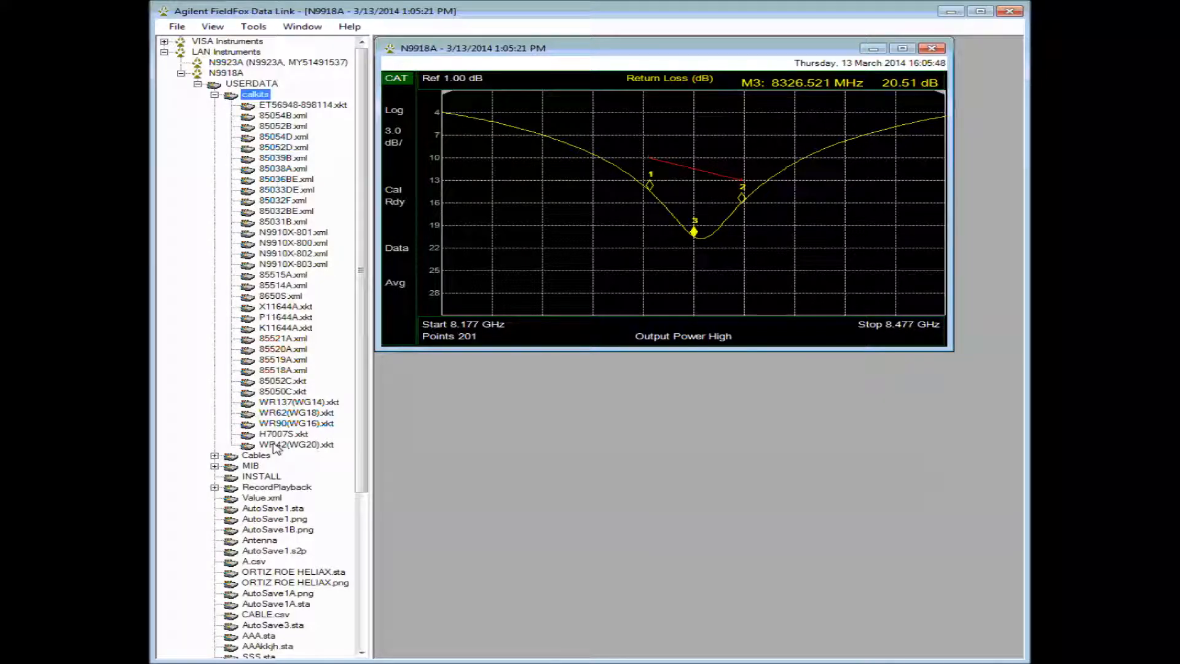